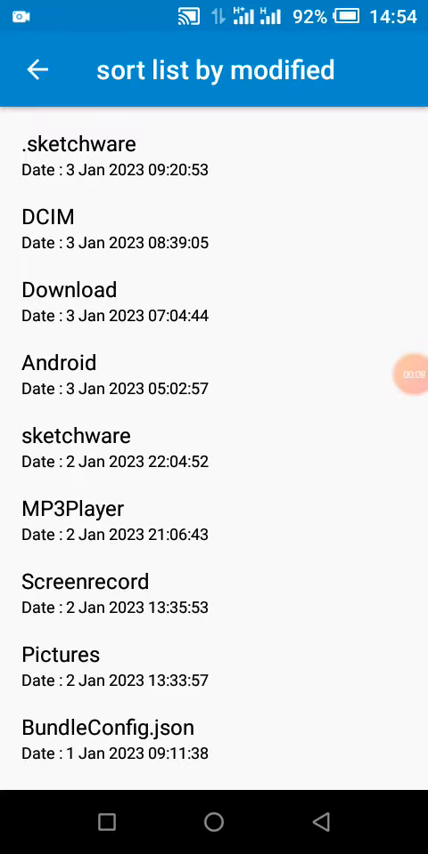
# Step: Open the sortmodified project's main.xml layout with its toolbar and RecyclerView
pyautogui.scroll(-3)
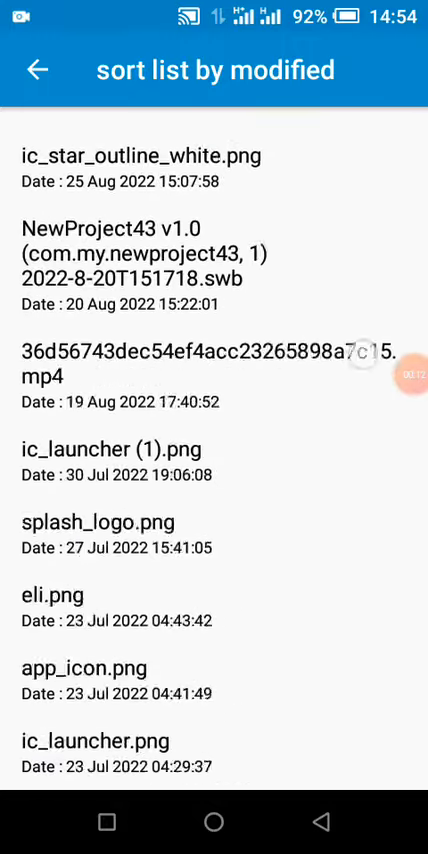
pyautogui.scroll(-3)
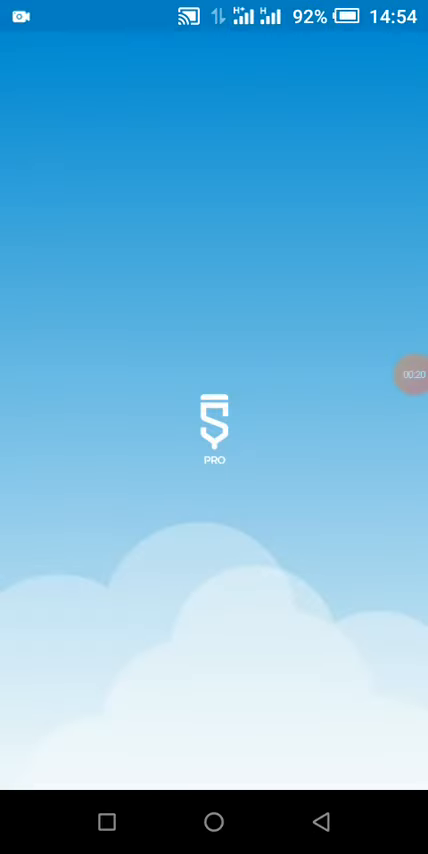
pyautogui.click(404, 376)
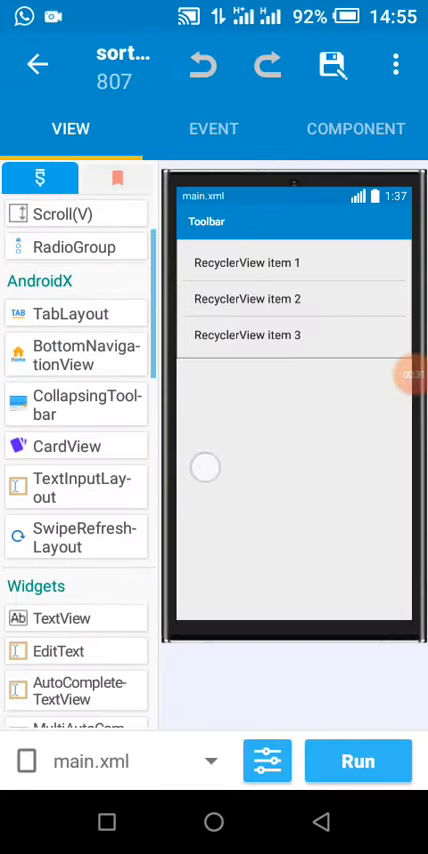
pyautogui.scroll(-3)
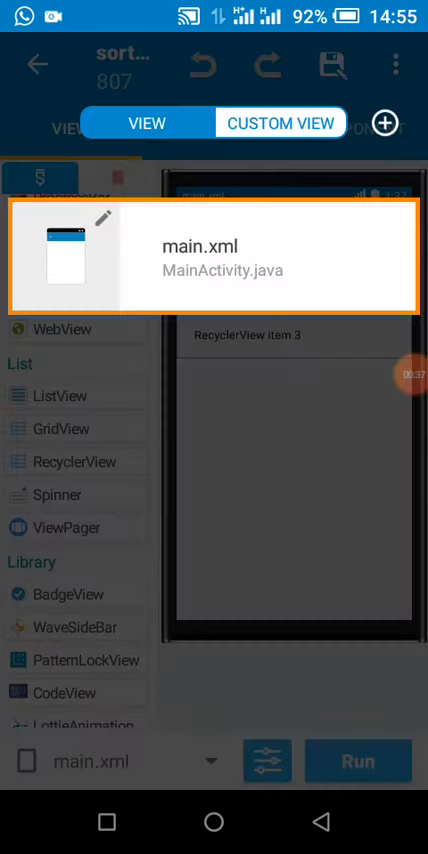
# Step: Switch from main.xml to the custom views and open cus.xml
pyautogui.click(384, 123)
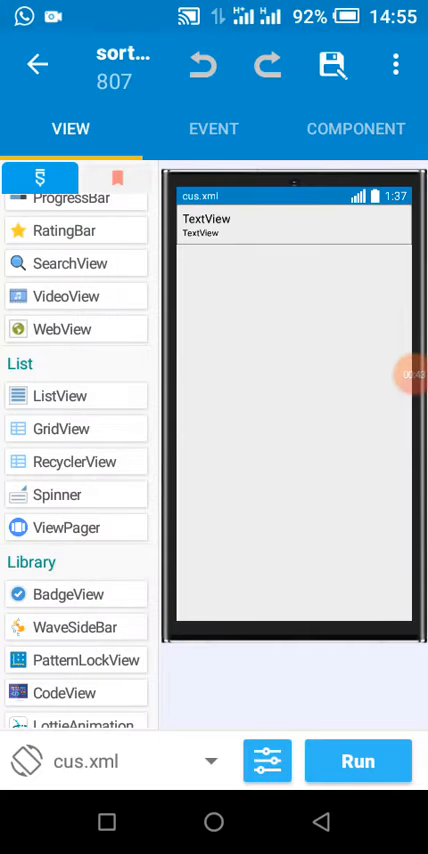
pyautogui.click(290, 225)
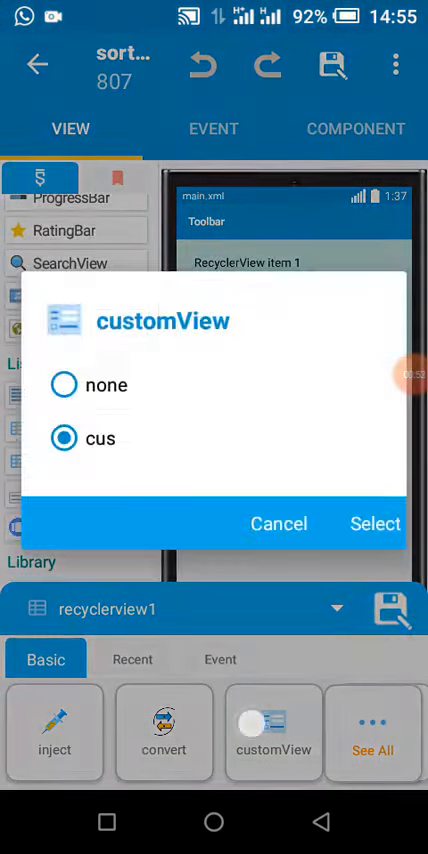
# Step: Confirm cus as recyclerview1's custom item view
pyautogui.click(374, 523)
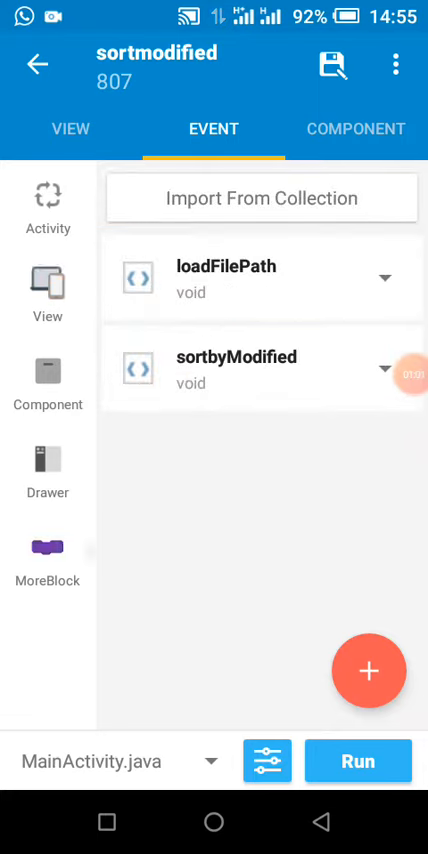
pyautogui.click(47, 370)
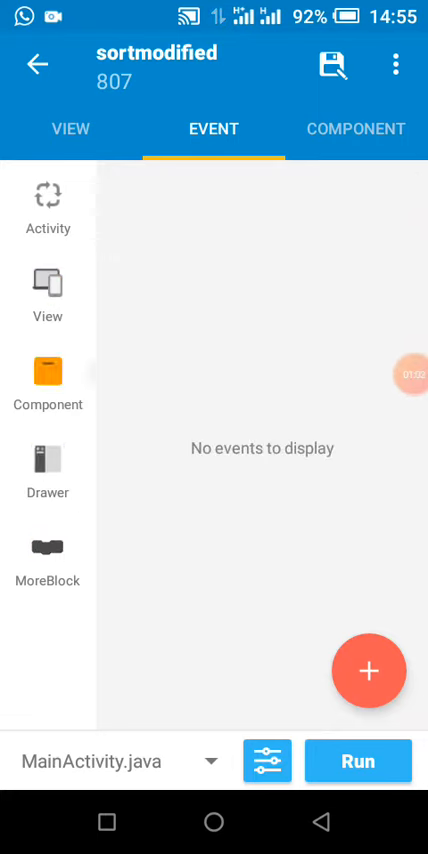
pyautogui.click(47, 200)
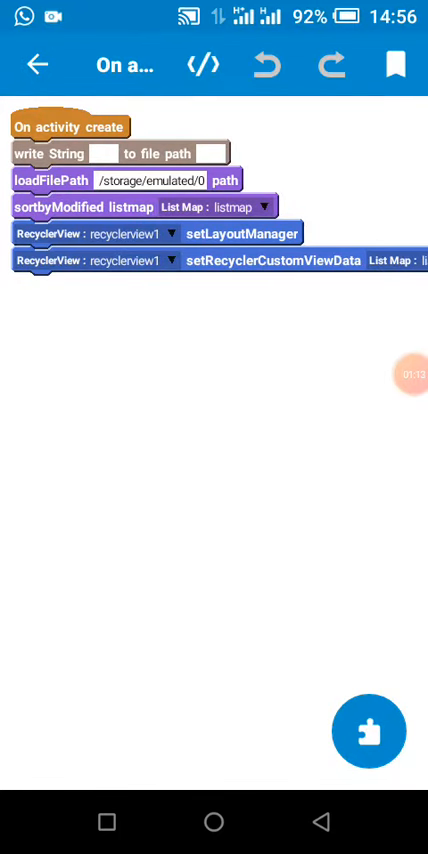
pyautogui.click(368, 730)
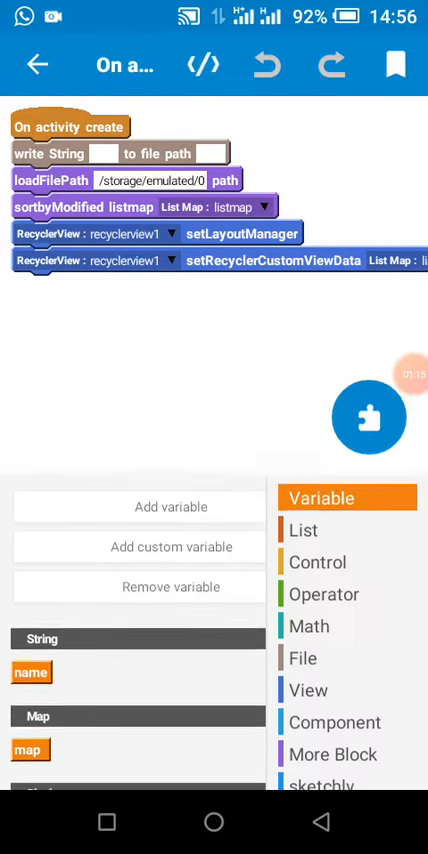
pyautogui.click(303, 651)
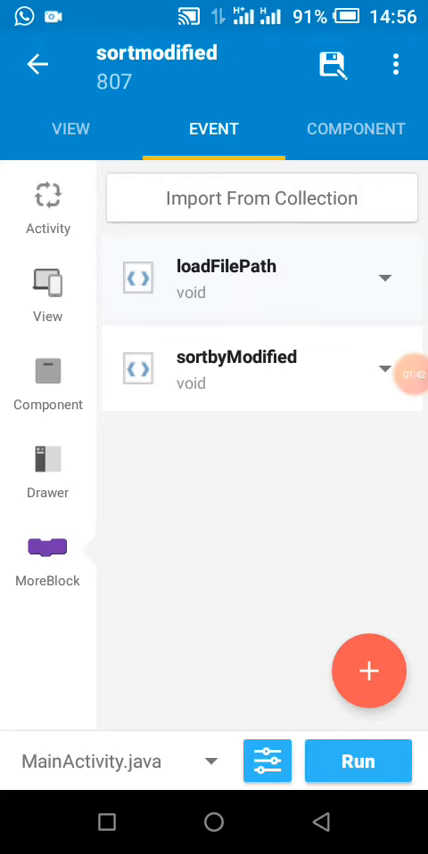
# Step: In the loadFilePath MoreBlock, change the third put key to 'uri', then return to events
pyautogui.click(228, 279)
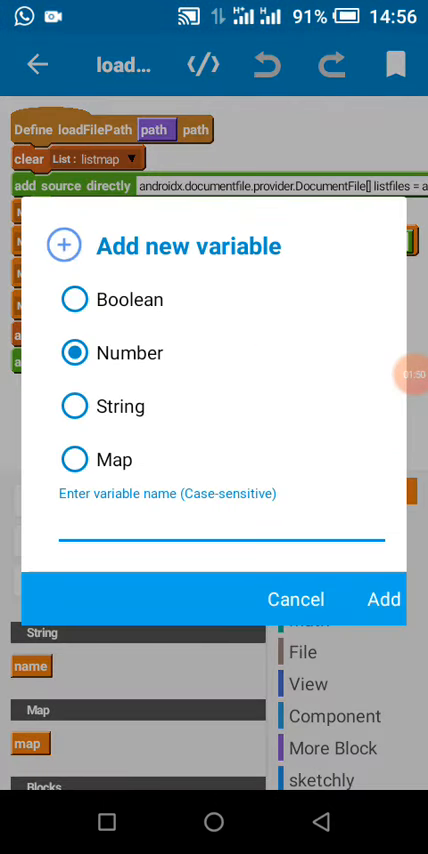
pyautogui.click(72, 459)
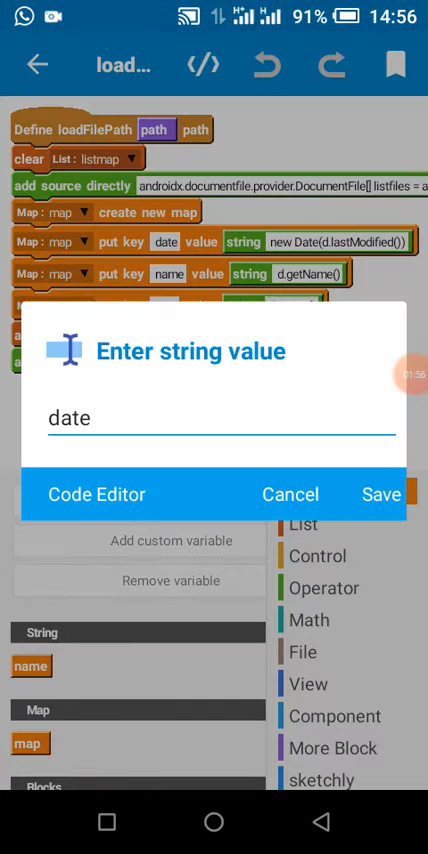
pyautogui.click(381, 494)
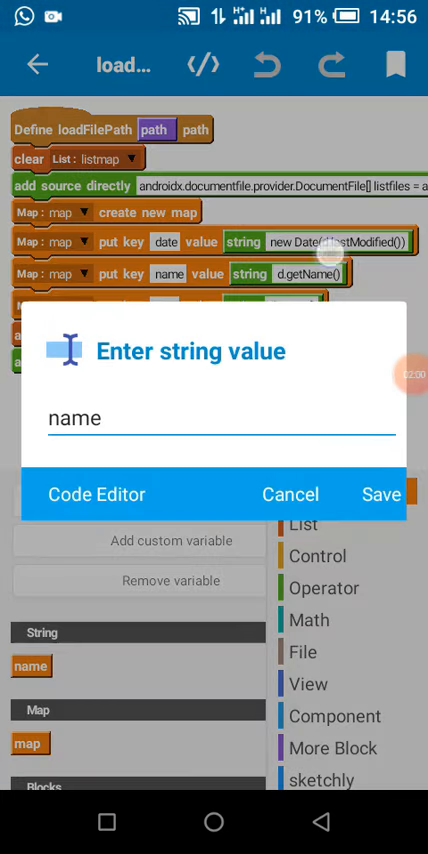
pyautogui.write('uri')
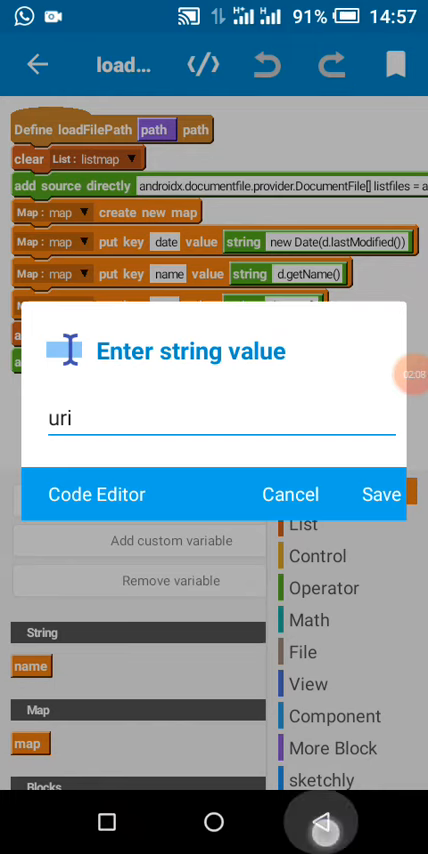
pyautogui.click(380, 494)
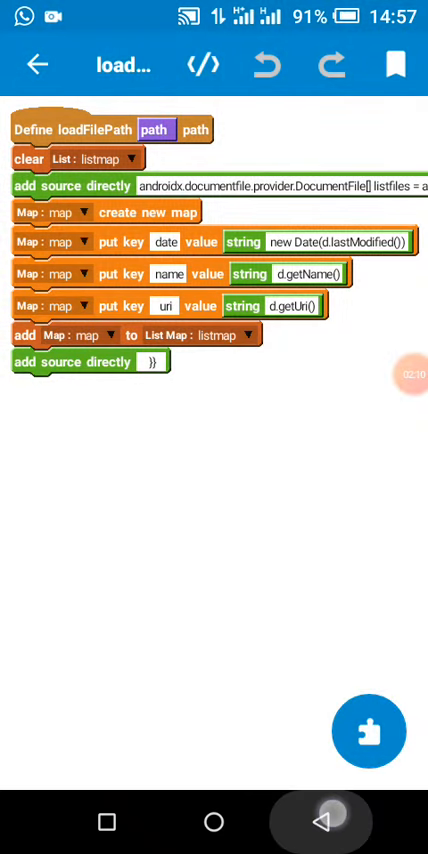
pyautogui.click(37, 64)
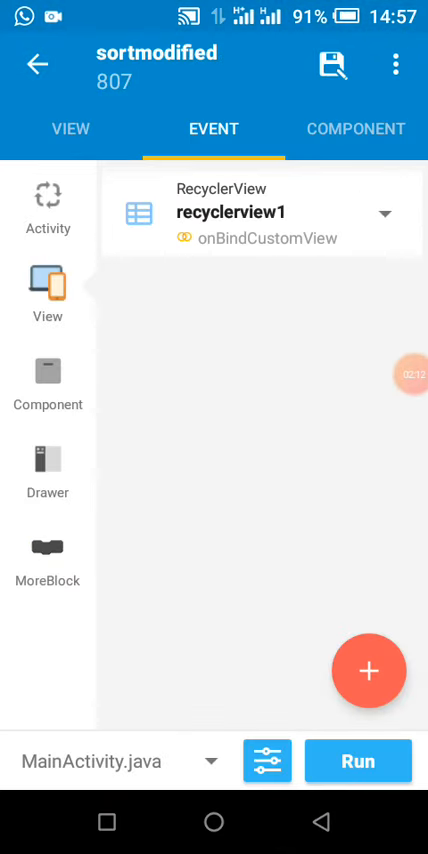